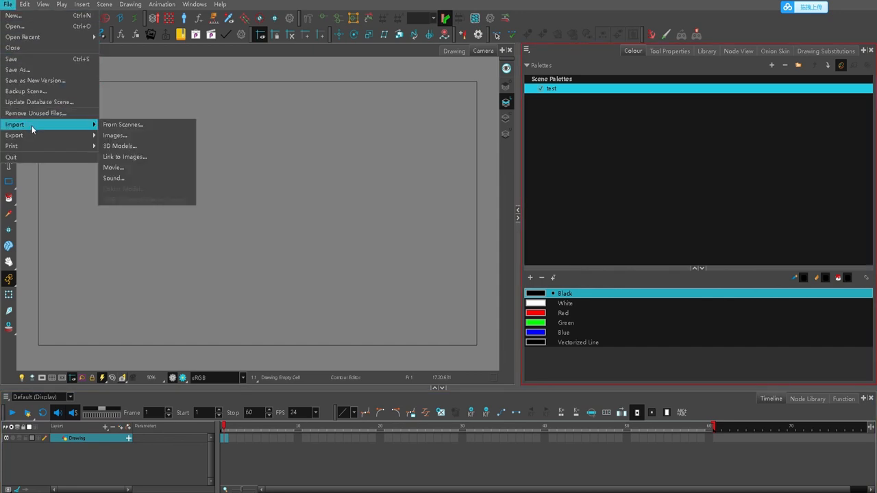
Import RGB Background.jpg as a Toon Boom Bitmap Drawing with Straight alpha.
{"action": "left_click", "coordinate": [115, 135]}
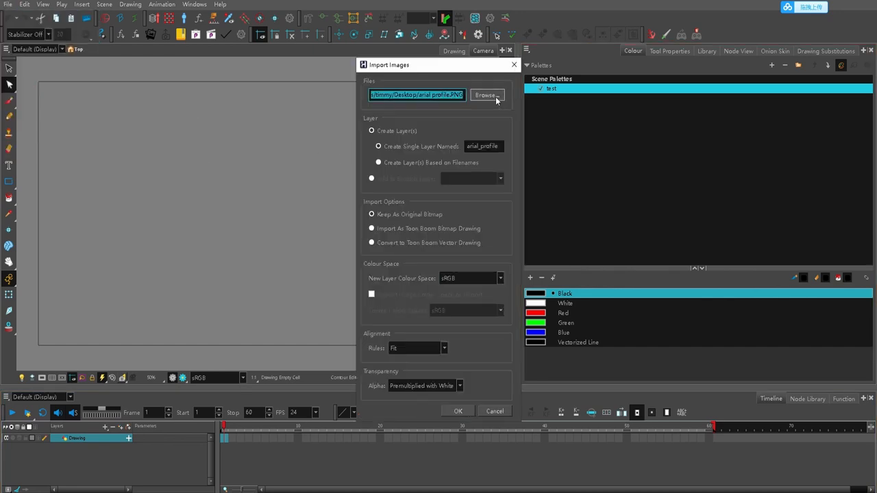
{"action": "left_click", "coordinate": [486, 94]}
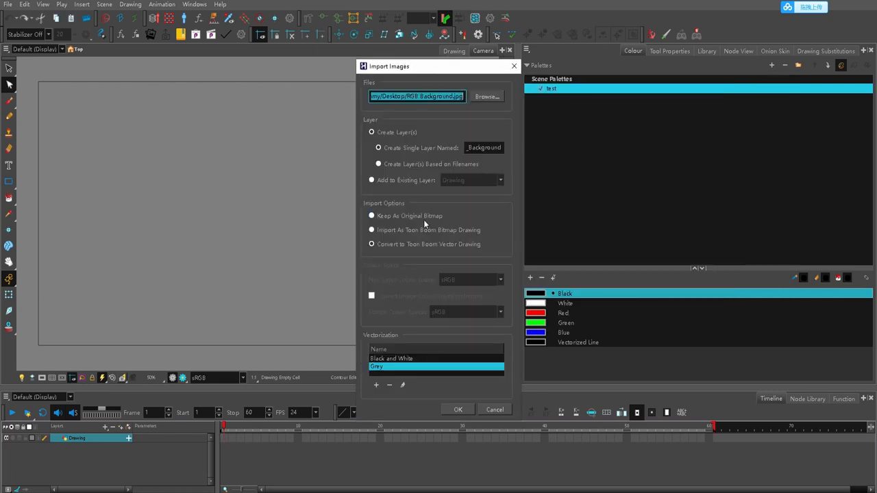
{"action": "left_click", "coordinate": [373, 231]}
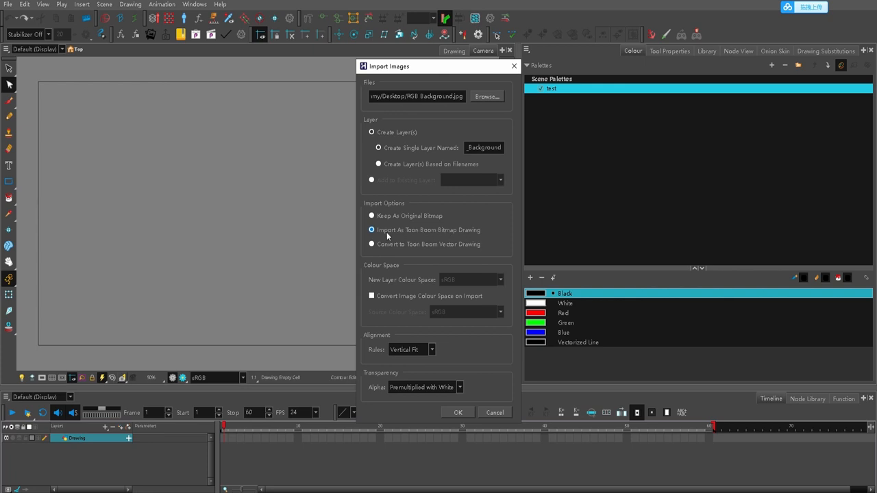
{"action": "mouse_move", "coordinate": [414, 236]}
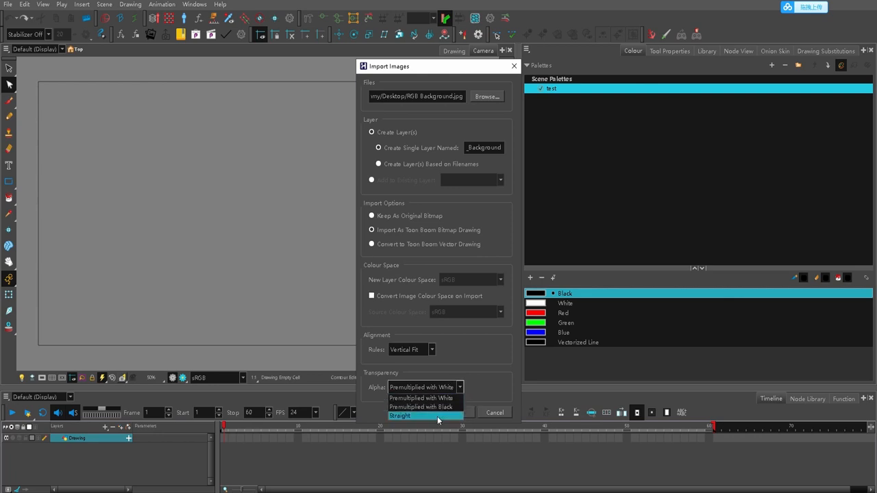
{"action": "left_click", "coordinate": [410, 415]}
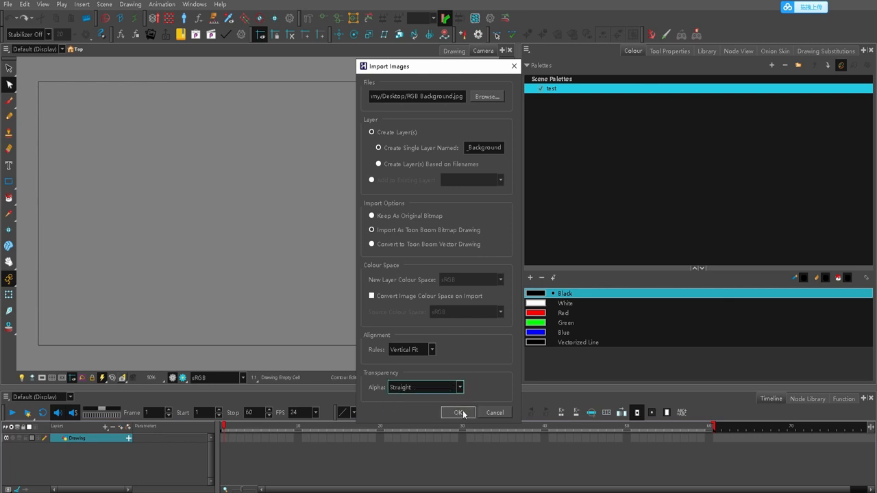
{"action": "left_click", "coordinate": [458, 411]}
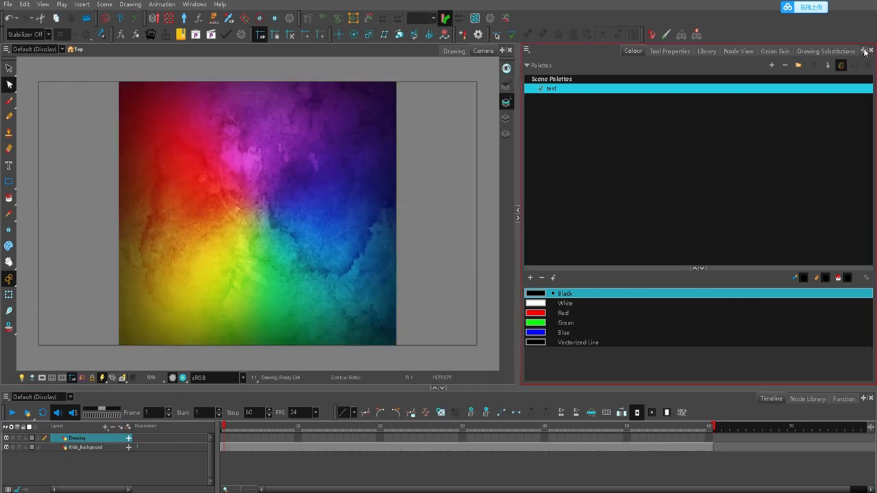
Add the RGB_Background drawing to the library's COLOR MODEL folder as an RGB_Background template.
{"action": "left_click", "coordinate": [865, 51]}
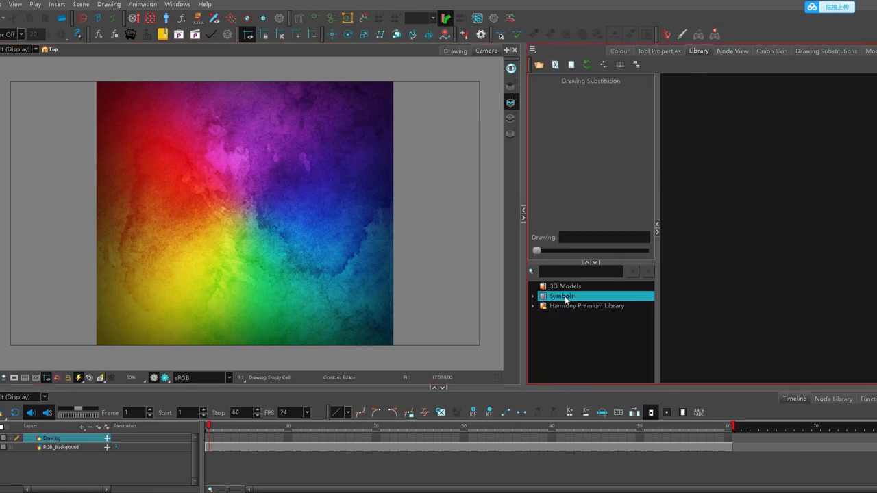
{"action": "right_click", "coordinate": [583, 305]}
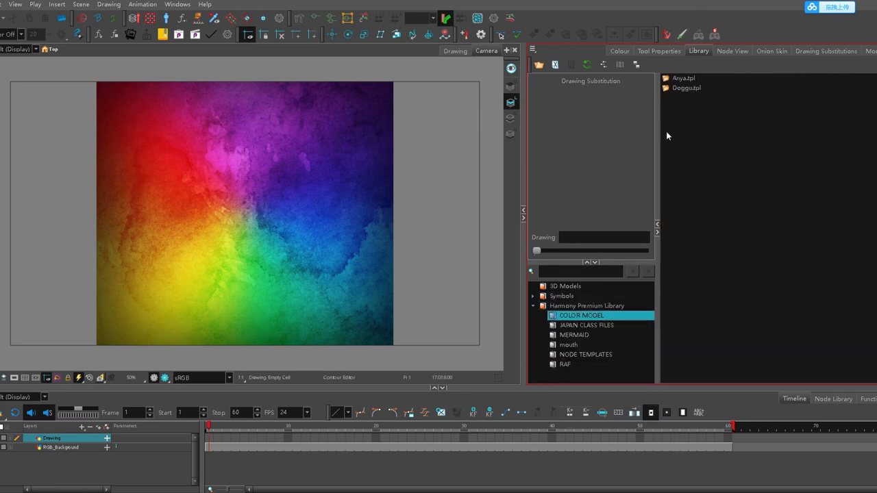
{"action": "left_click", "coordinate": [53, 450]}
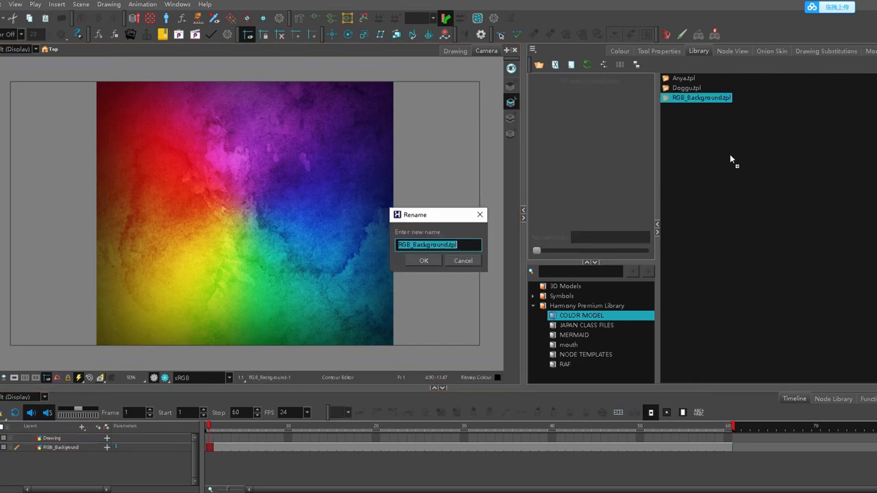
{"action": "left_click", "coordinate": [422, 261]}
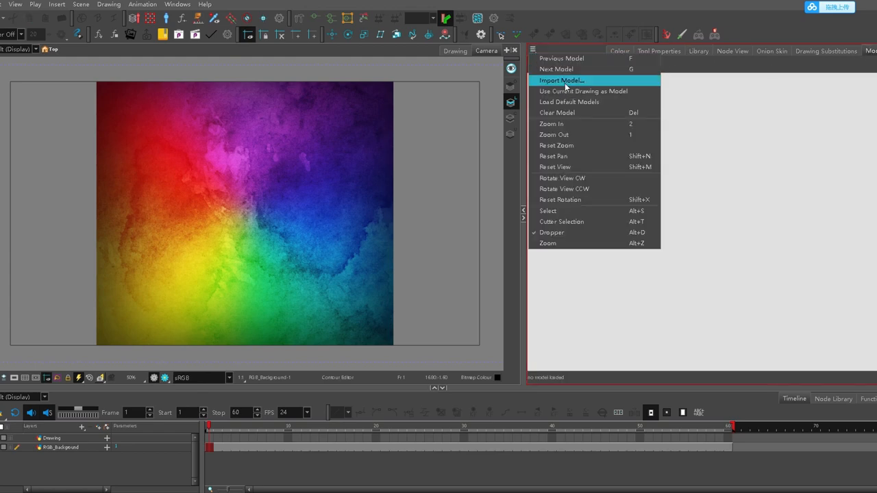
Import RGB_Background-1.tvg from RGB_Background.tpl as the Model view's reference drawing.
{"action": "left_click", "coordinate": [561, 79]}
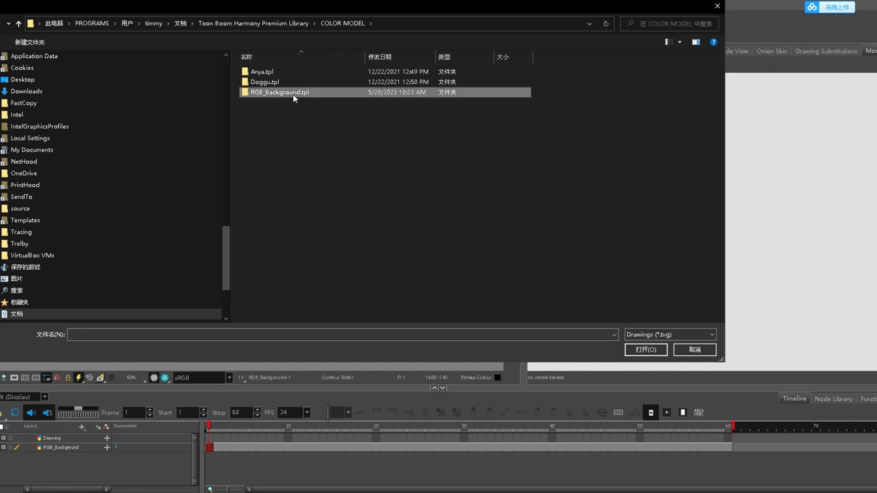
{"action": "double_click", "coordinate": [279, 92]}
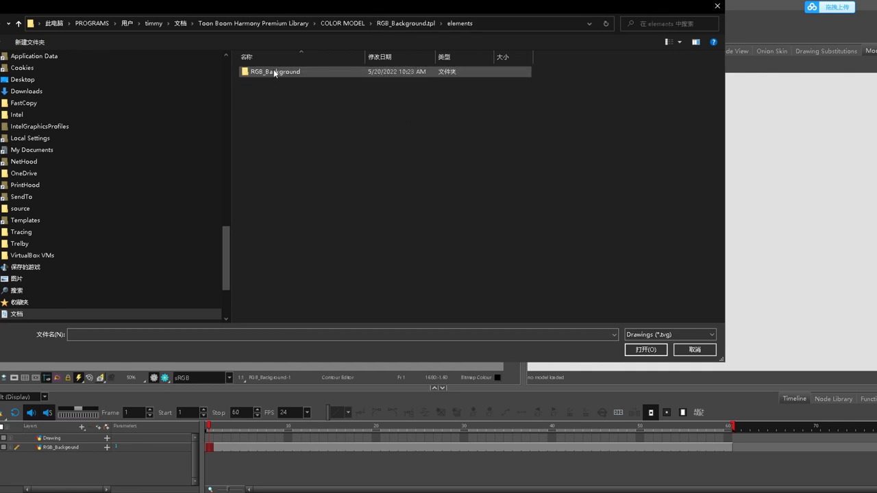
{"action": "double_click", "coordinate": [274, 71]}
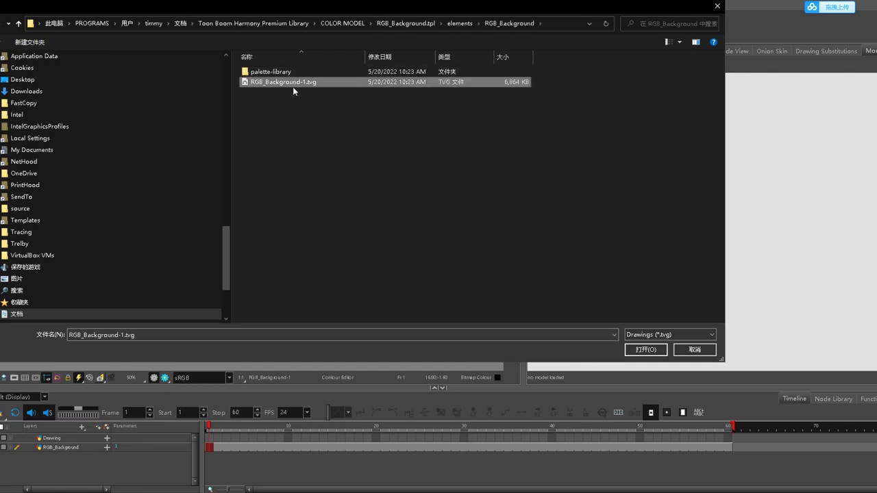
{"action": "left_click", "coordinate": [644, 349]}
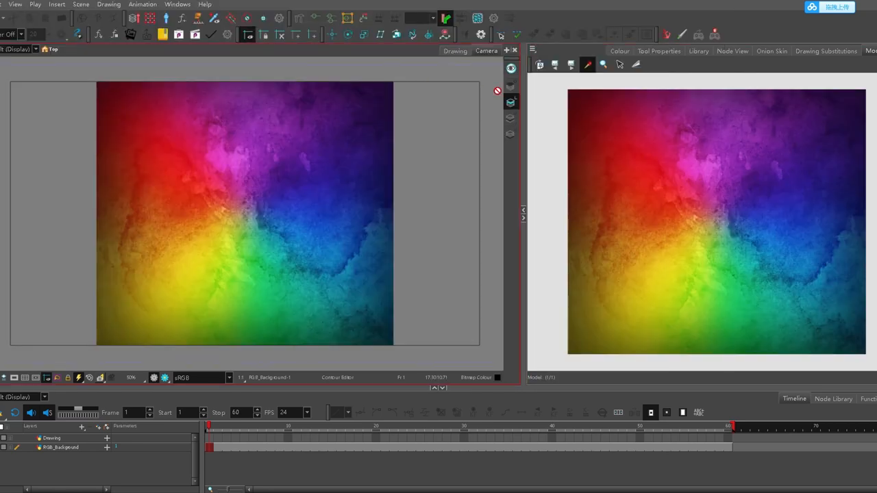
Delete the RGB_Background layer, leaving only the empty Drawing layer.
{"action": "left_click", "coordinate": [57, 446]}
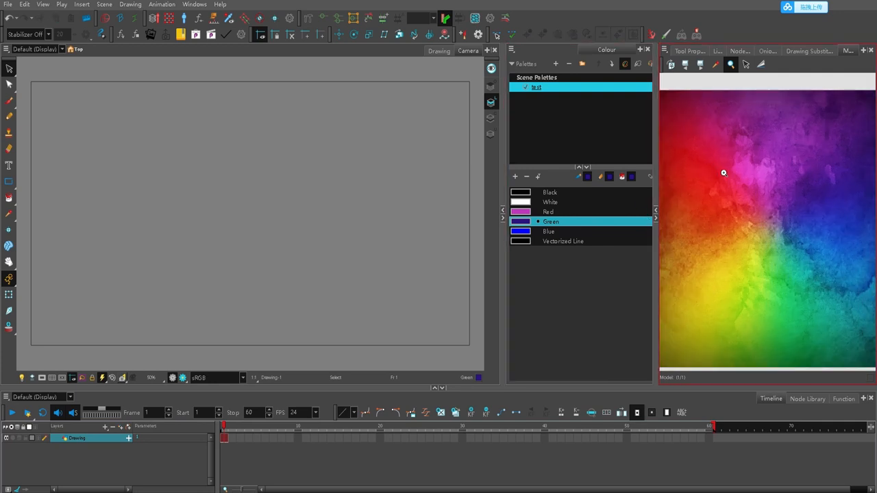
Check the Green swatch in the Colour Picker and close it again.
{"action": "double_click", "coordinate": [550, 222]}
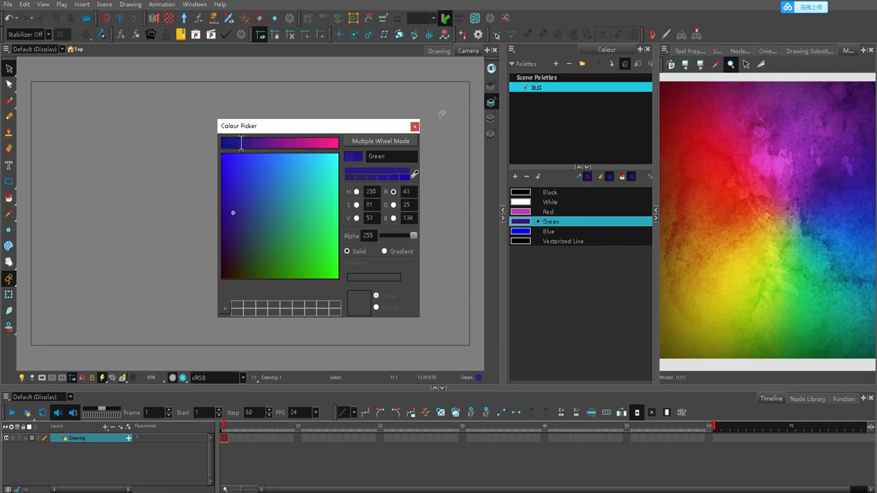
{"action": "left_click", "coordinate": [414, 126]}
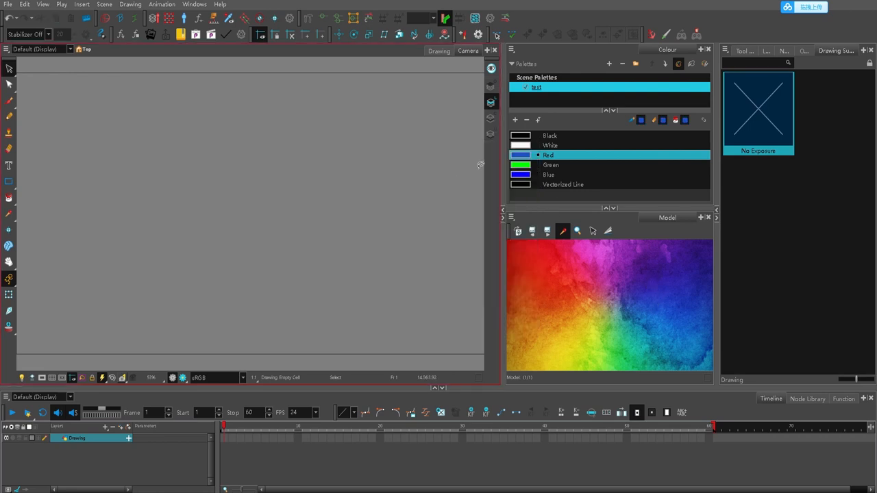
Recolour the Red swatch with a true red sampled from the rainbow model.
{"action": "double_click", "coordinate": [548, 155]}
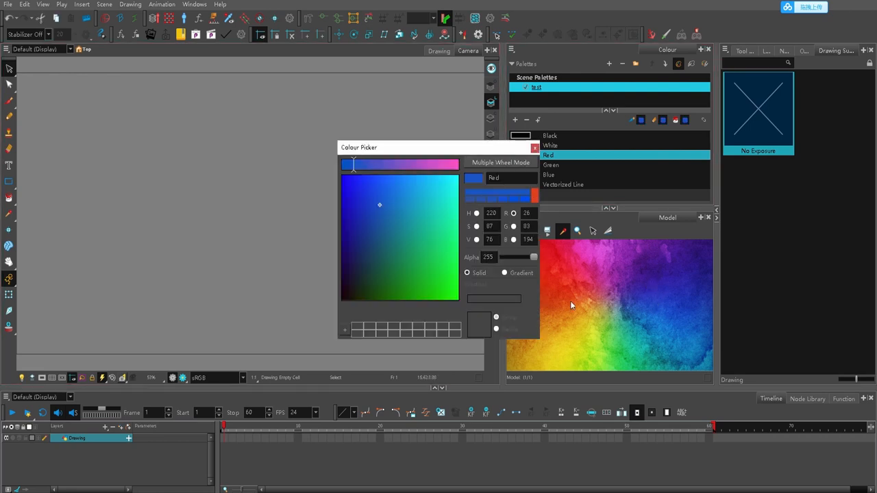
{"action": "left_click", "coordinate": [532, 148]}
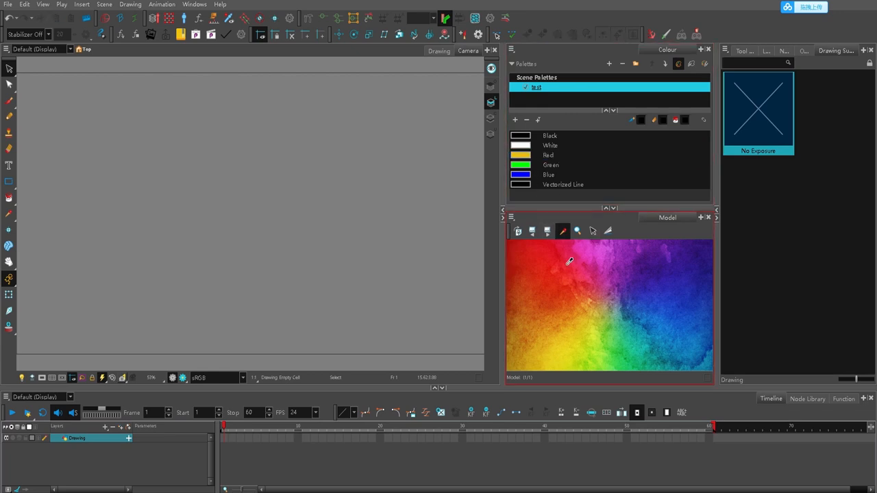
{"action": "left_click", "coordinate": [548, 155]}
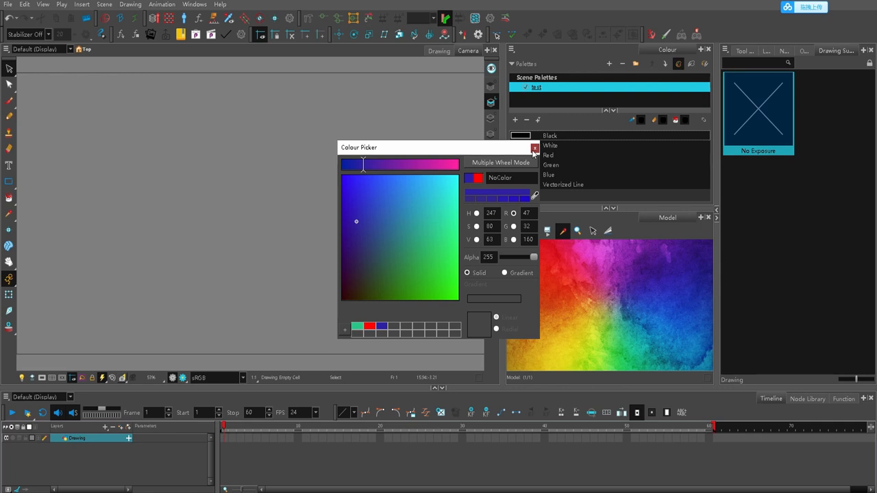
{"action": "left_click", "coordinate": [531, 148]}
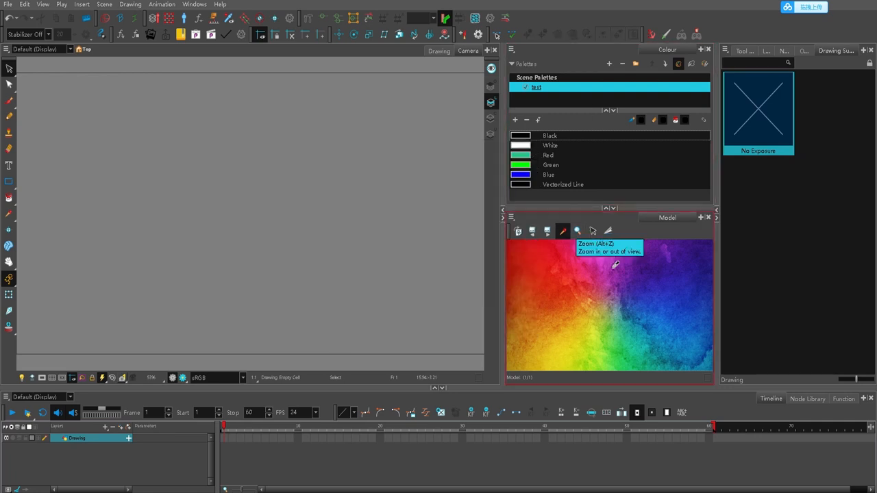